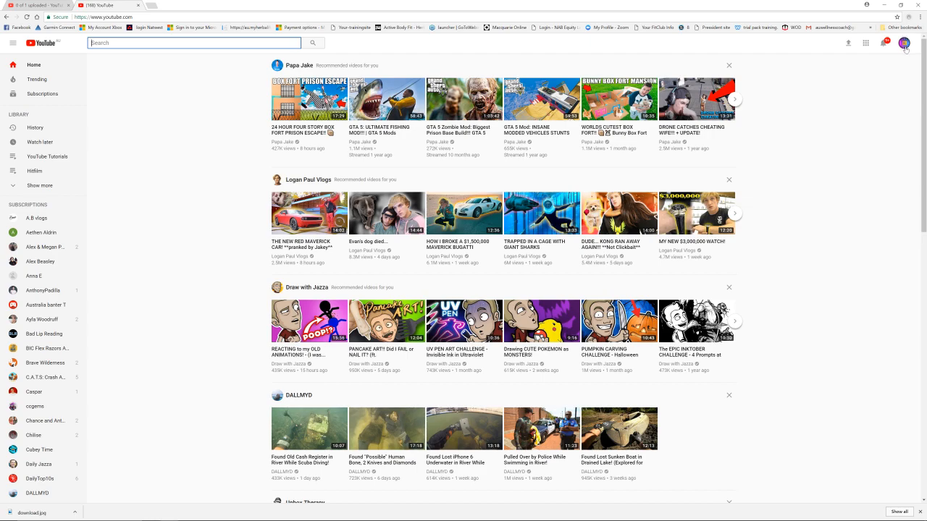
Go from the YouTube home feed to the channel's Creator Studio dashboard via the avatar menu.
{"action": "left_click", "coordinate": [904, 43]}
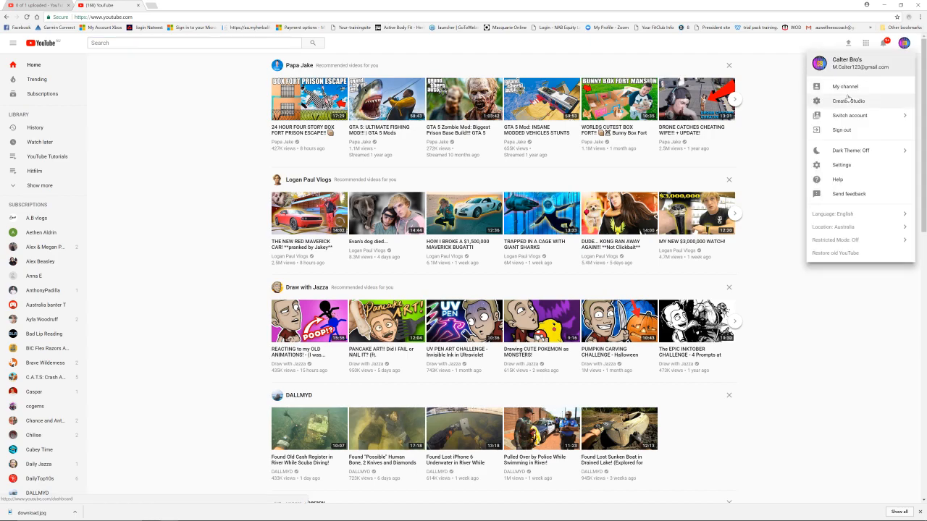
{"action": "left_click", "coordinate": [849, 102]}
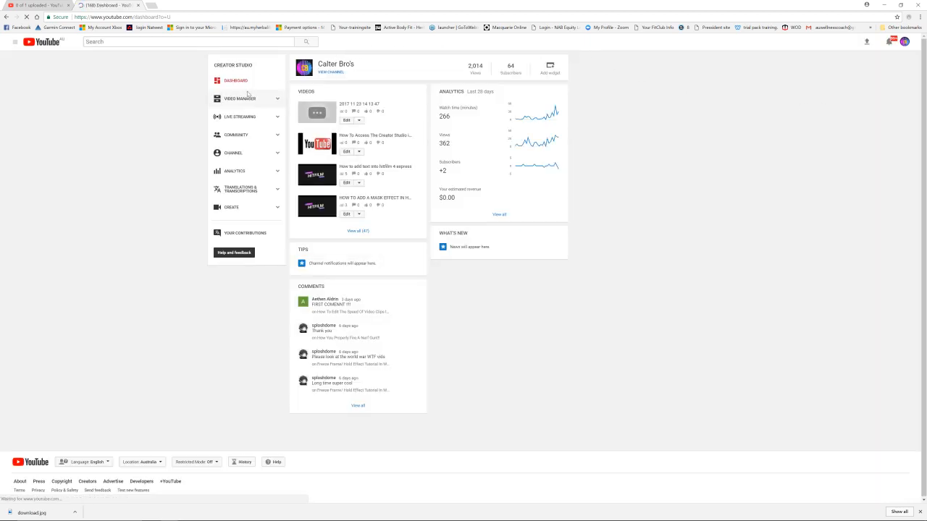
Show the channel's Playlists page under Video Manager, listing its six playlists.
{"action": "left_click", "coordinate": [240, 99]}
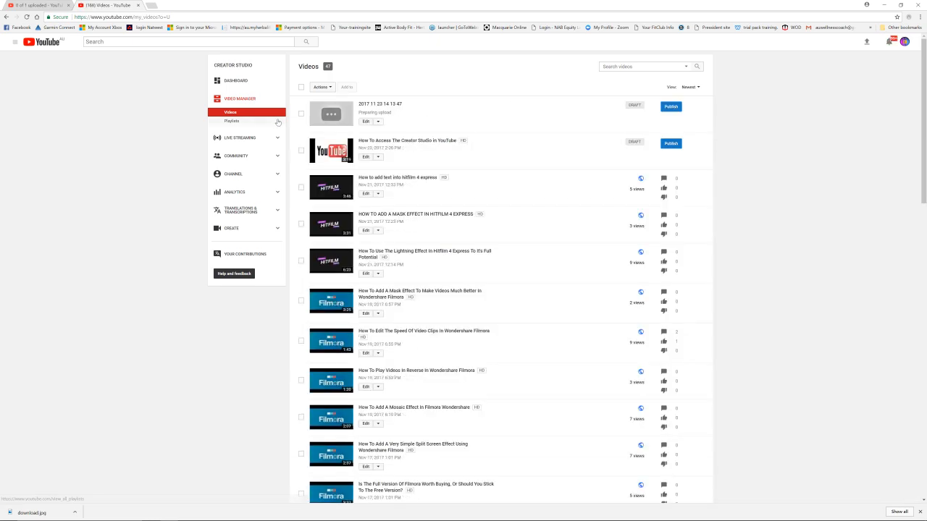
{"action": "left_click", "coordinate": [231, 121]}
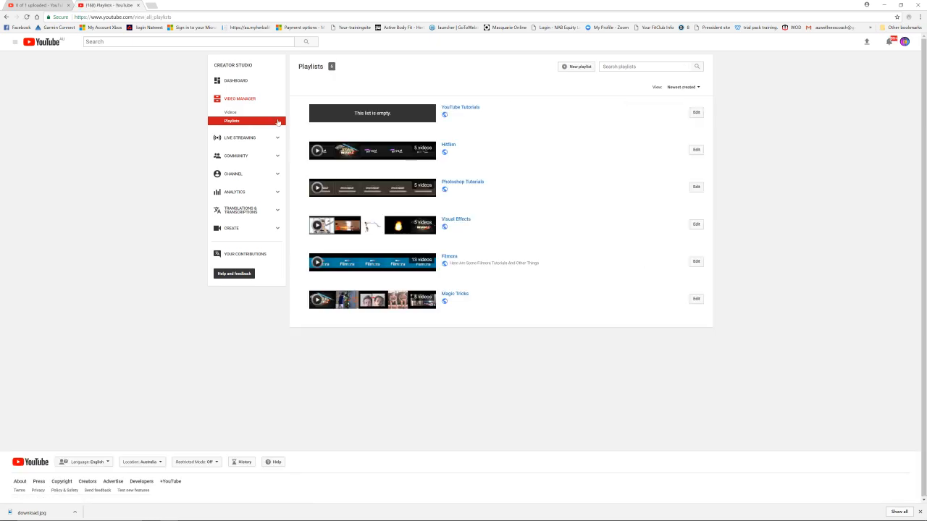
{"action": "mouse_move", "coordinate": [597, 107]}
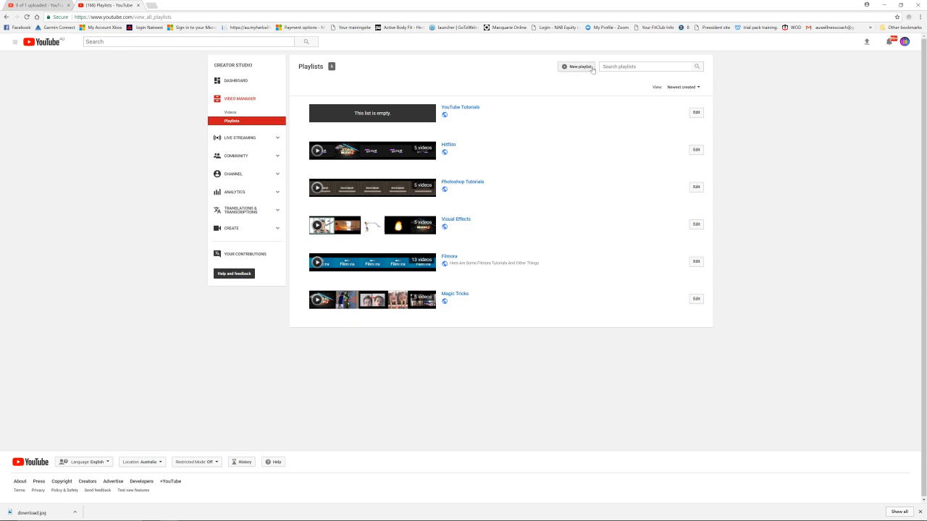
{"action": "mouse_move", "coordinate": [592, 69]}
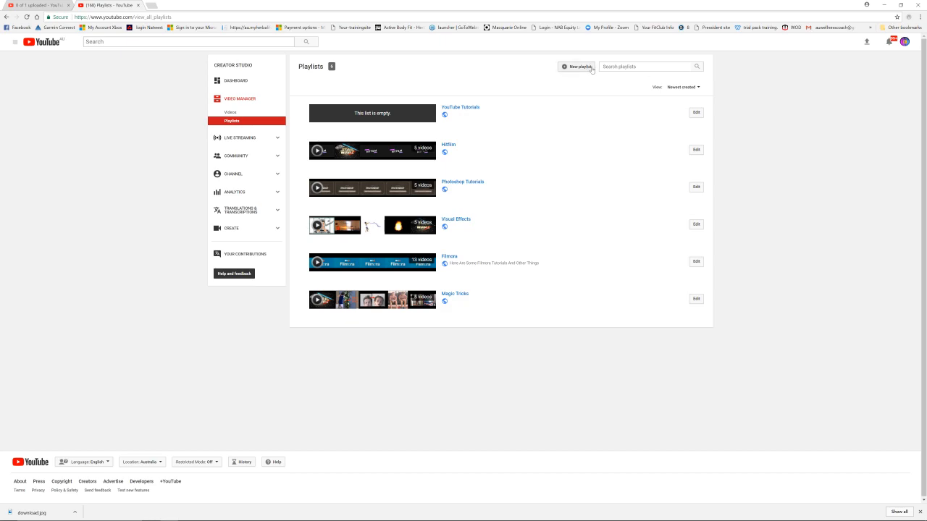
Create a new playlist titled 'test' and land on its empty playlist page.
{"action": "left_click", "coordinate": [578, 66]}
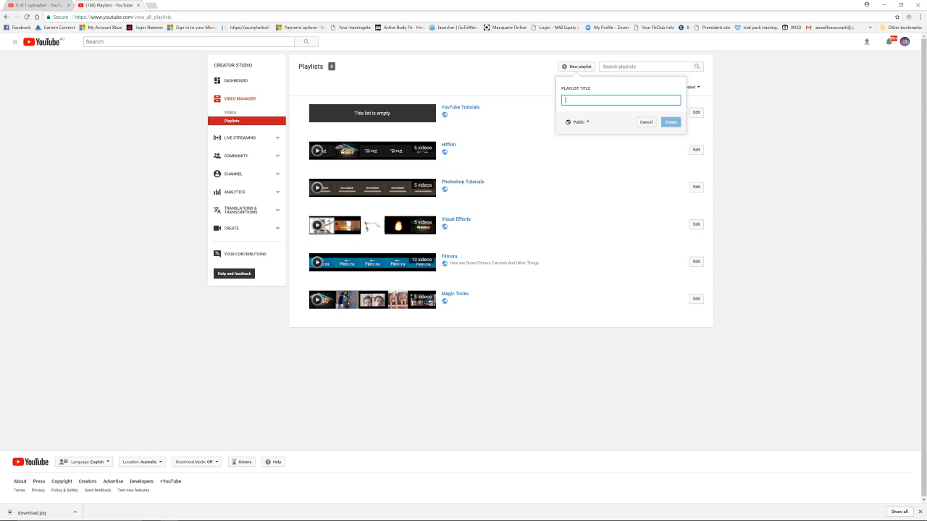
{"action": "type", "text": "test"}
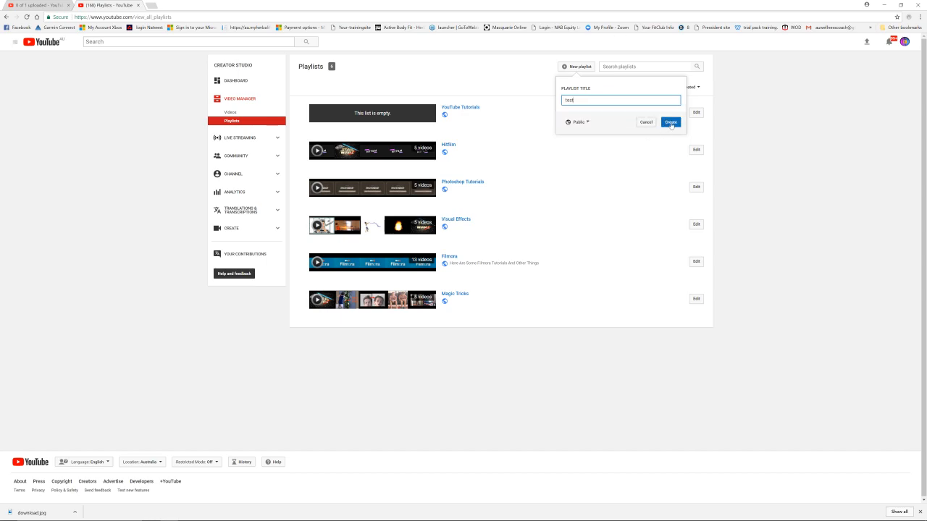
{"action": "left_click", "coordinate": [669, 122]}
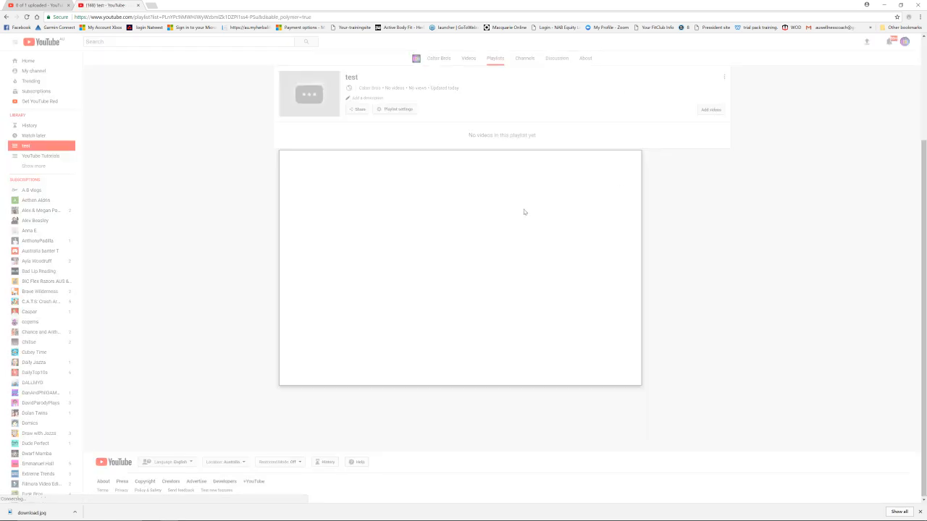
{"action": "mouse_move", "coordinate": [382, 302]}
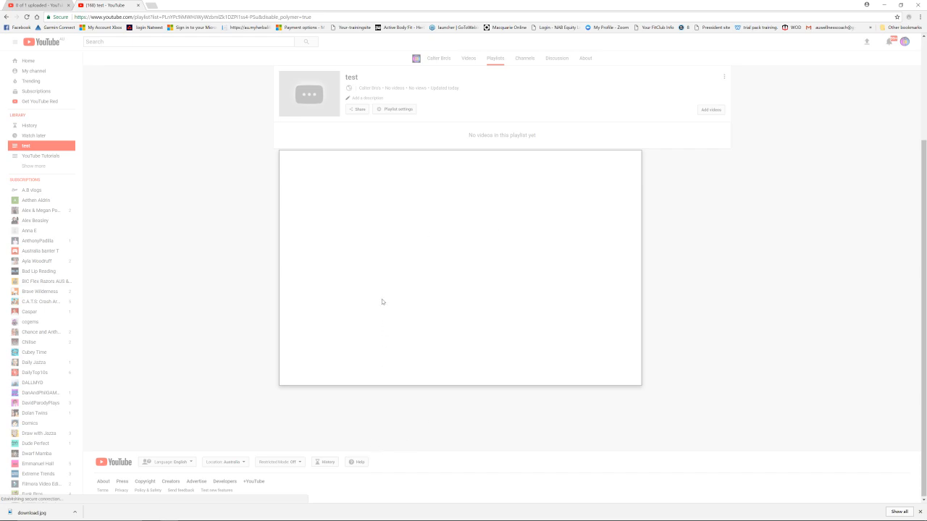
{"action": "mouse_move", "coordinate": [371, 254]}
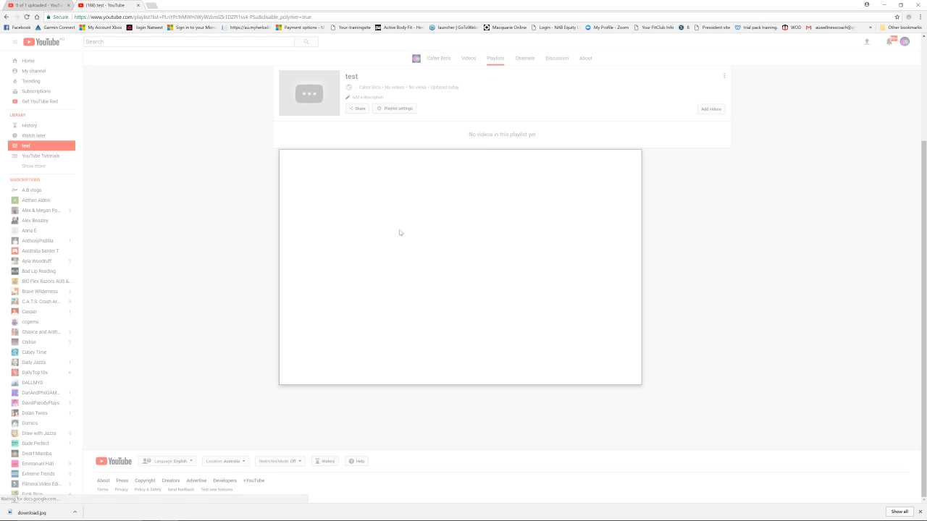
Add the Filmora export tutorial from the channel's own uploads to the 'test' playlist.
{"action": "left_click", "coordinate": [709, 109]}
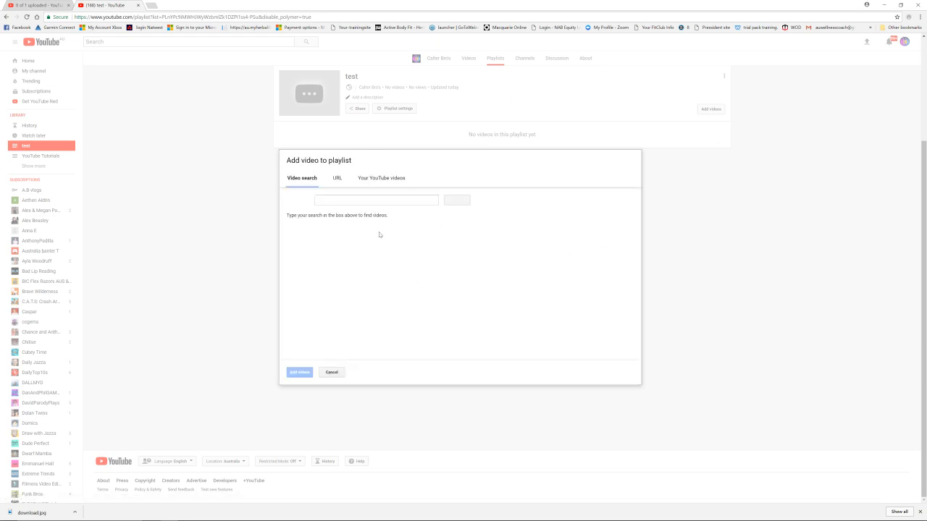
{"action": "left_click", "coordinate": [382, 178]}
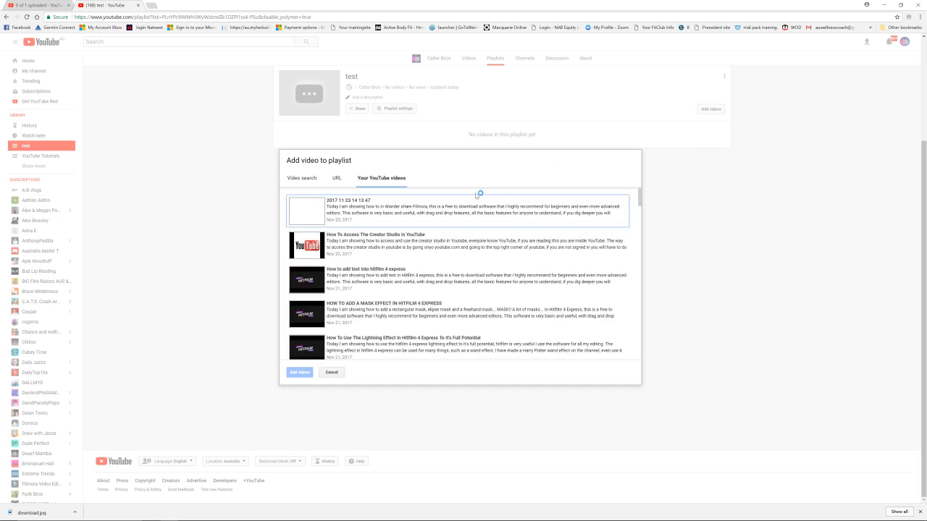
{"action": "scroll", "scroll_direction": "down", "scroll_amount": 3}
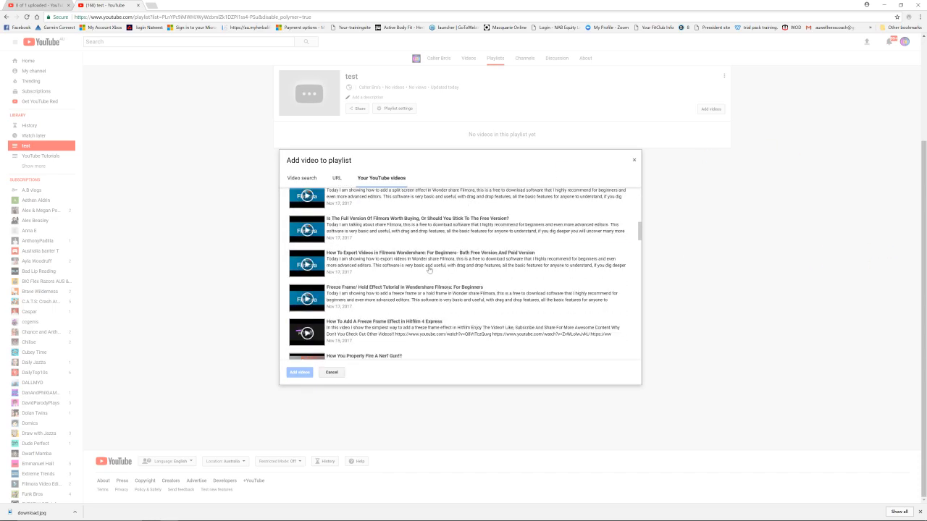
{"action": "left_click", "coordinate": [330, 372]}
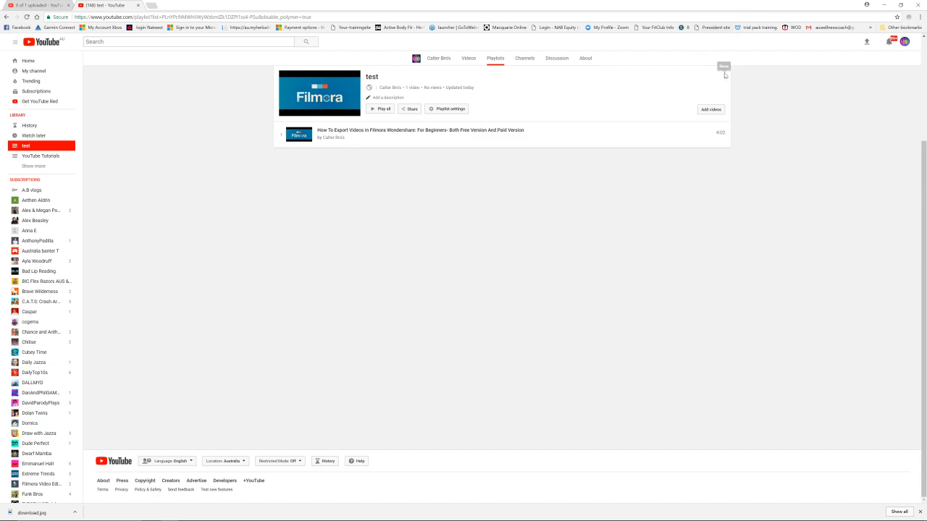
Delete the 'test' playlist from its three-dot menu and confirm the deletion.
{"action": "left_click", "coordinate": [722, 67]}
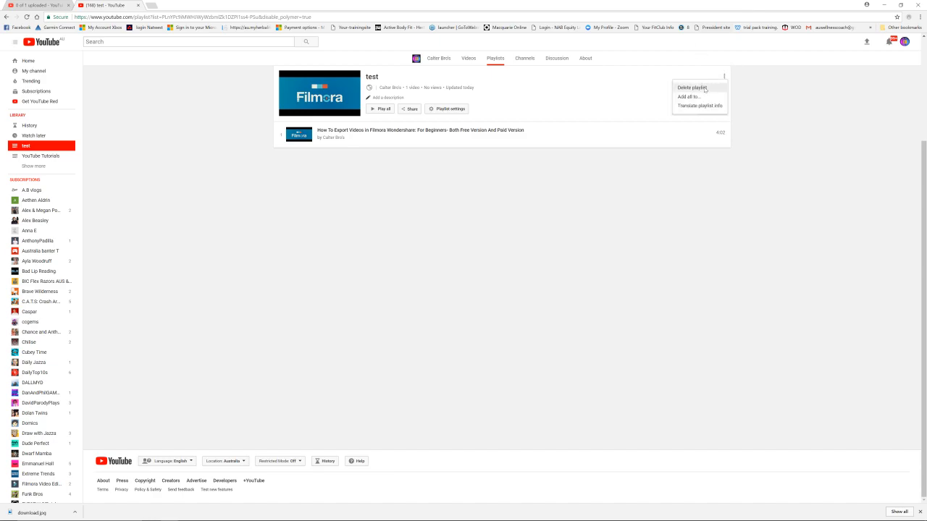
{"action": "left_click", "coordinate": [691, 89]}
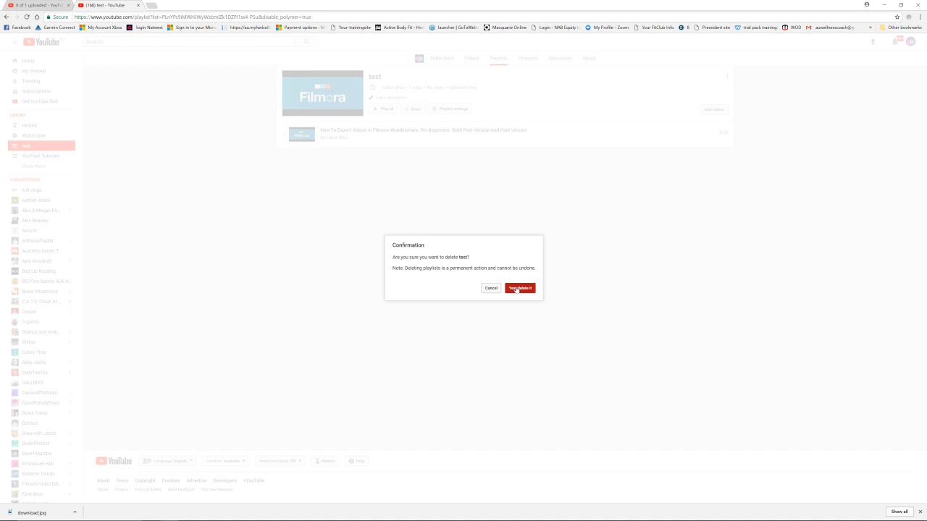
{"action": "left_click", "coordinate": [519, 288]}
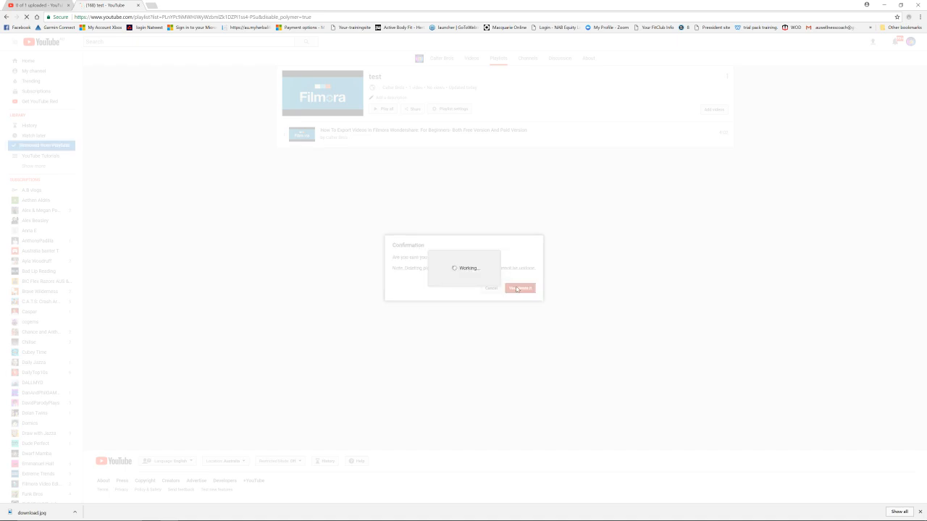
{"action": "left_click", "coordinate": [520, 289]}
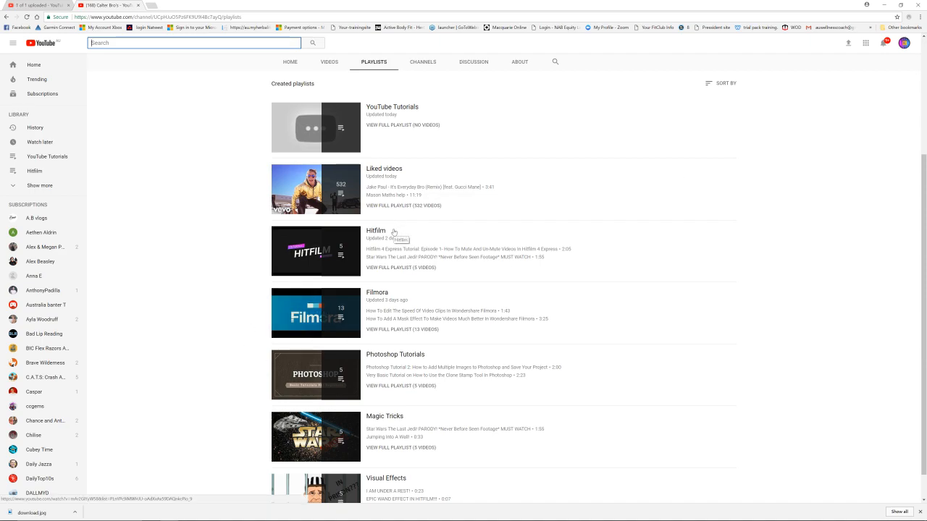
{"action": "mouse_move", "coordinate": [417, 342]}
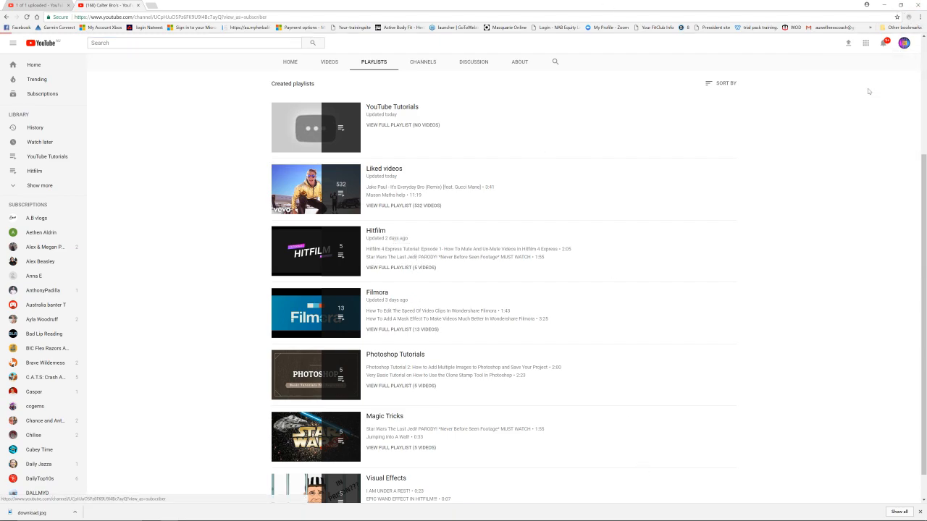
Return to the channel home page and reopen the Creator Studio dashboard.
{"action": "left_click", "coordinate": [289, 61]}
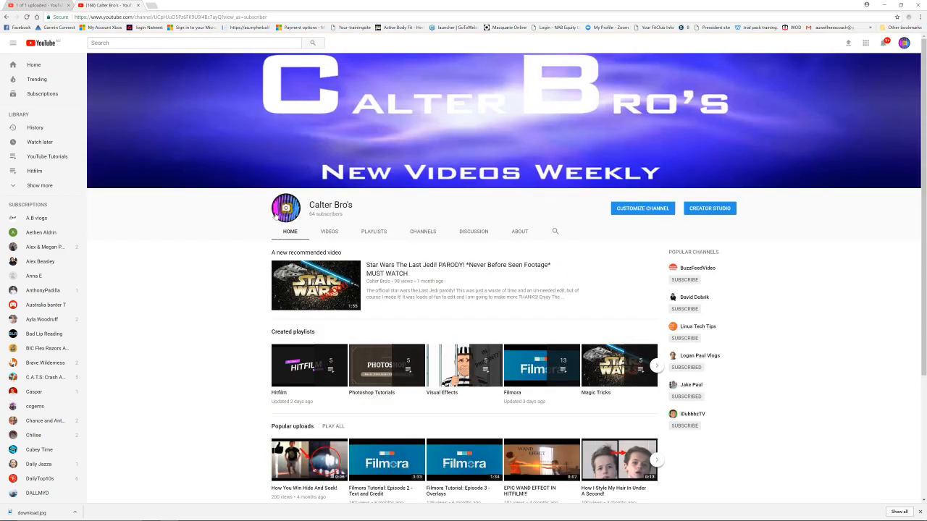
{"action": "left_click", "coordinate": [904, 43]}
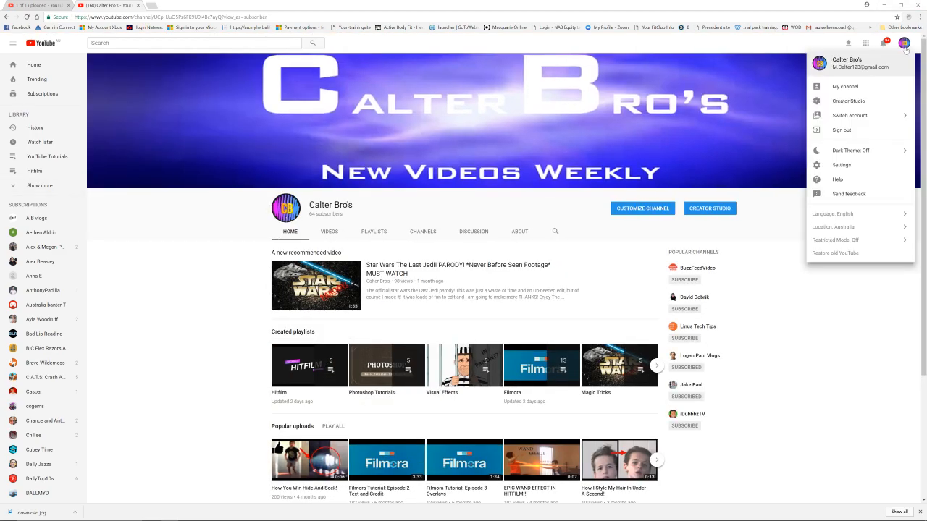
{"action": "left_click", "coordinate": [855, 106]}
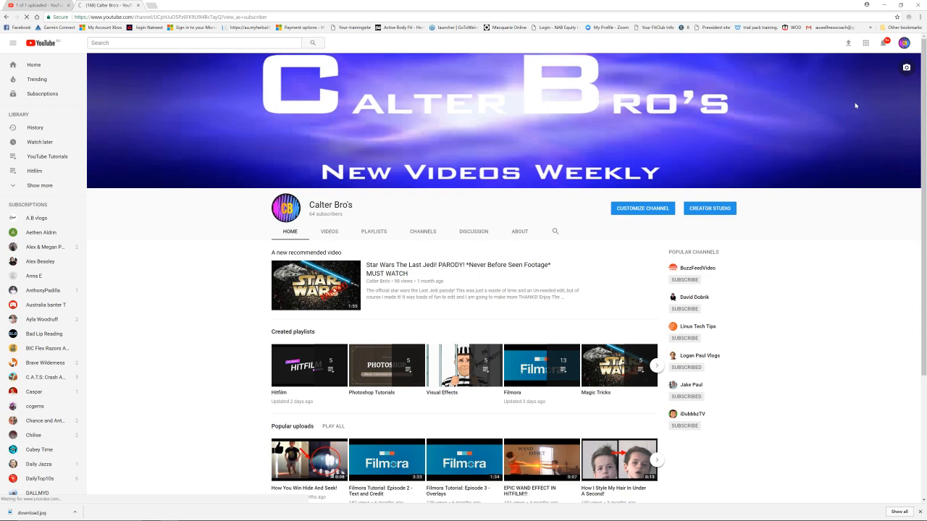
Show the channel's Subscribers list under Community, passing the Comments page.
{"action": "left_click", "coordinate": [710, 208]}
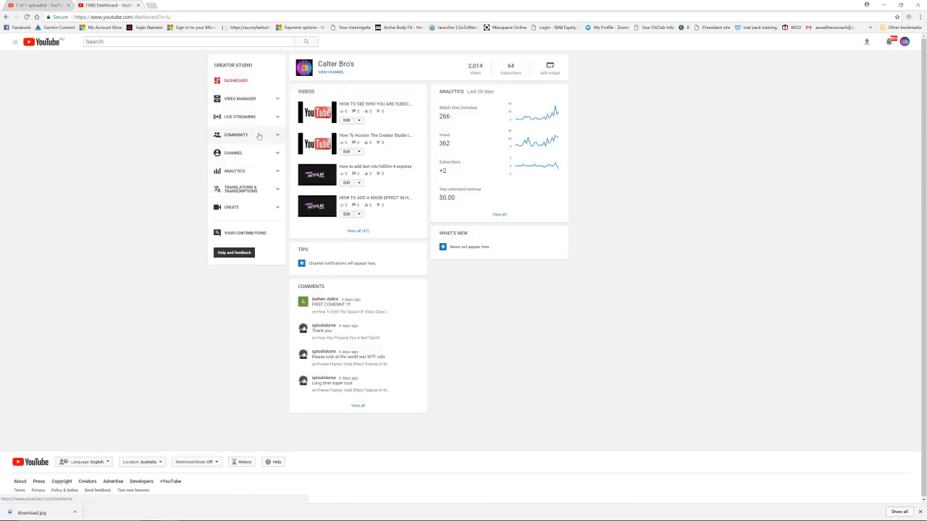
{"action": "mouse_move", "coordinate": [248, 142]}
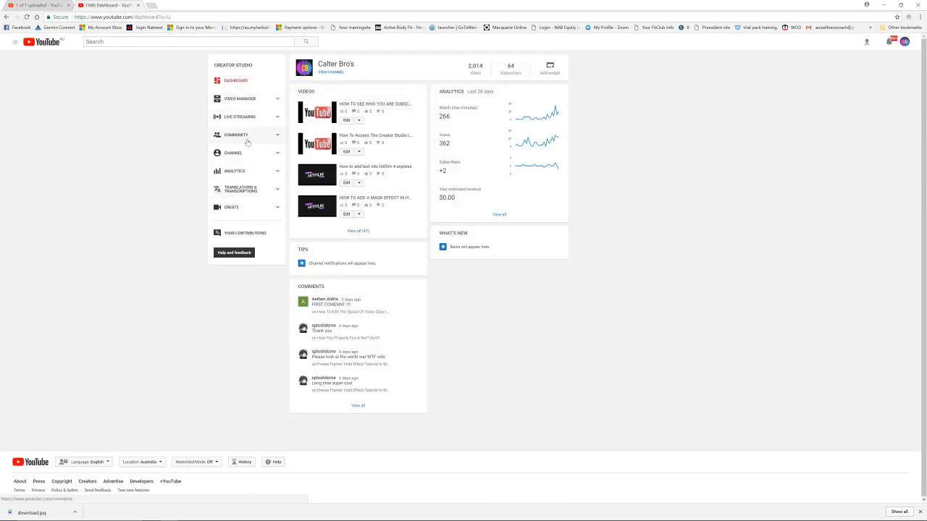
{"action": "left_click", "coordinate": [236, 135]}
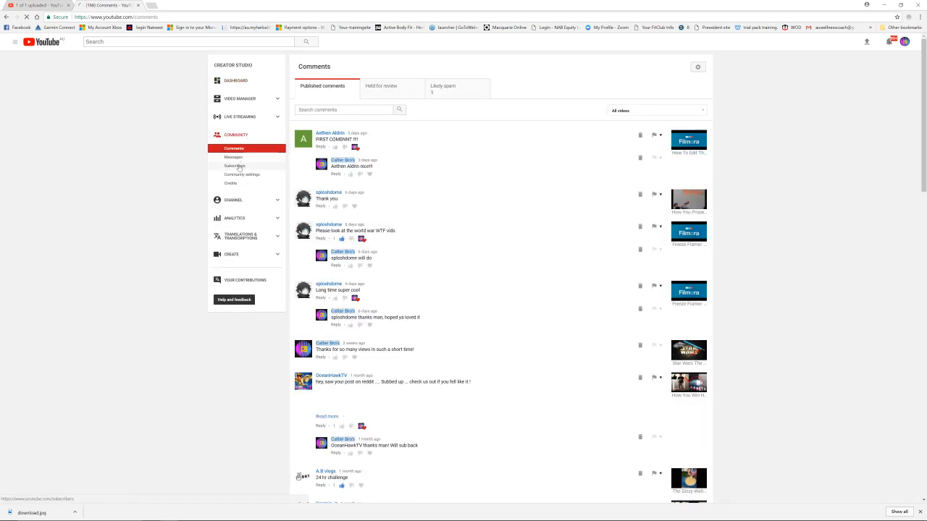
{"action": "left_click", "coordinate": [234, 165]}
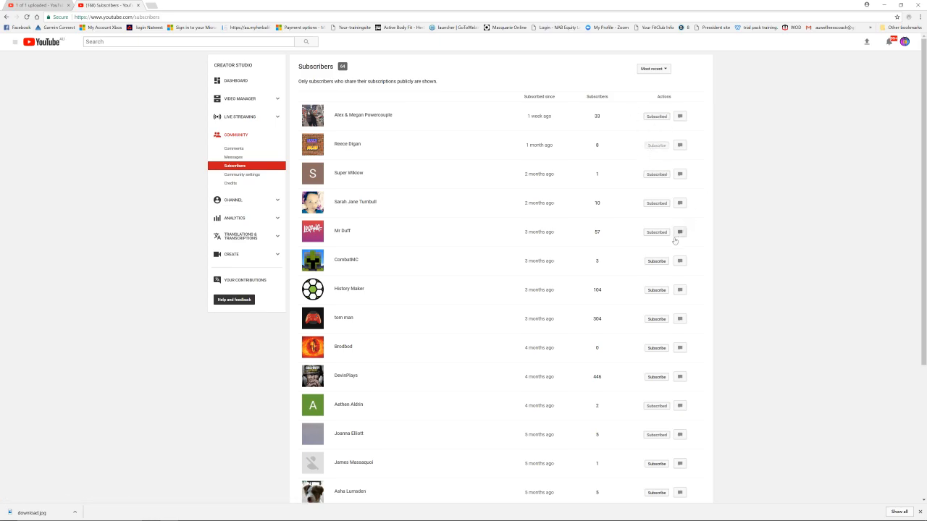
{"action": "mouse_move", "coordinate": [656, 347]}
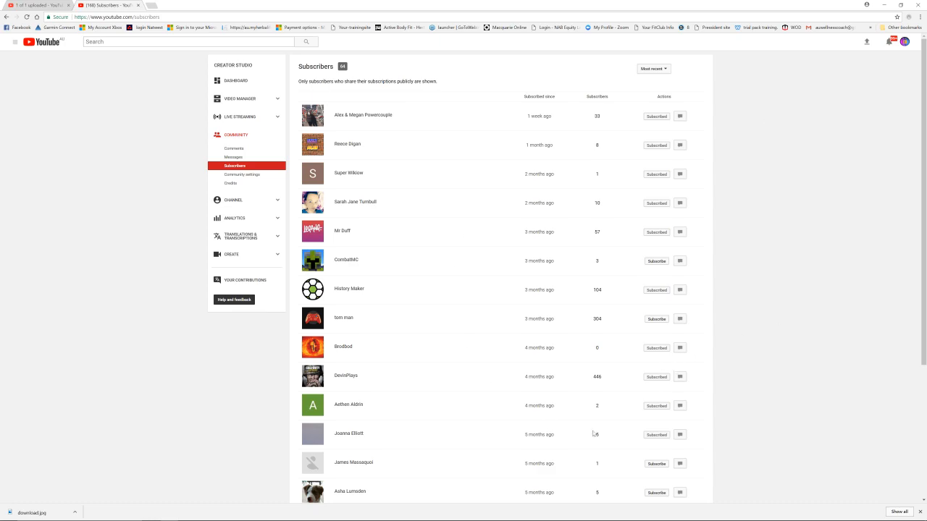
{"action": "scroll", "scroll_direction": "down", "scroll_amount": 3}
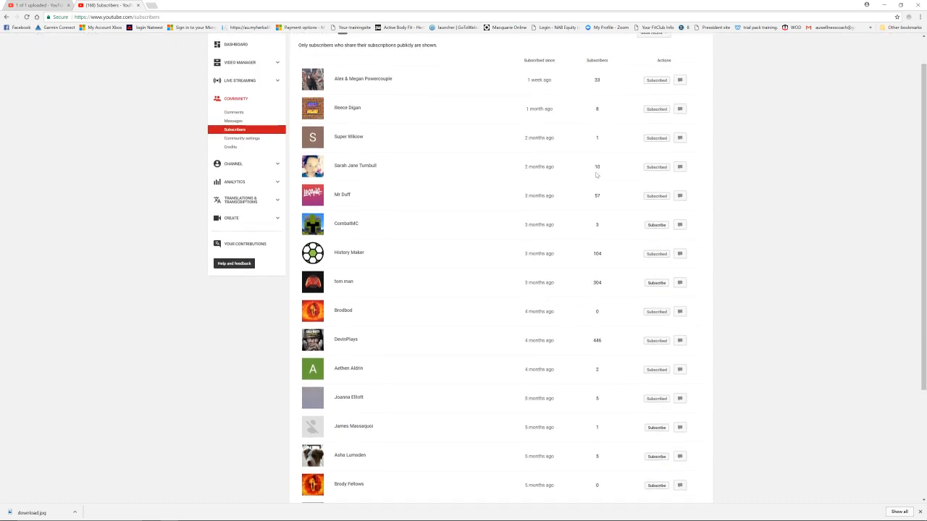
{"action": "mouse_move", "coordinate": [596, 188]}
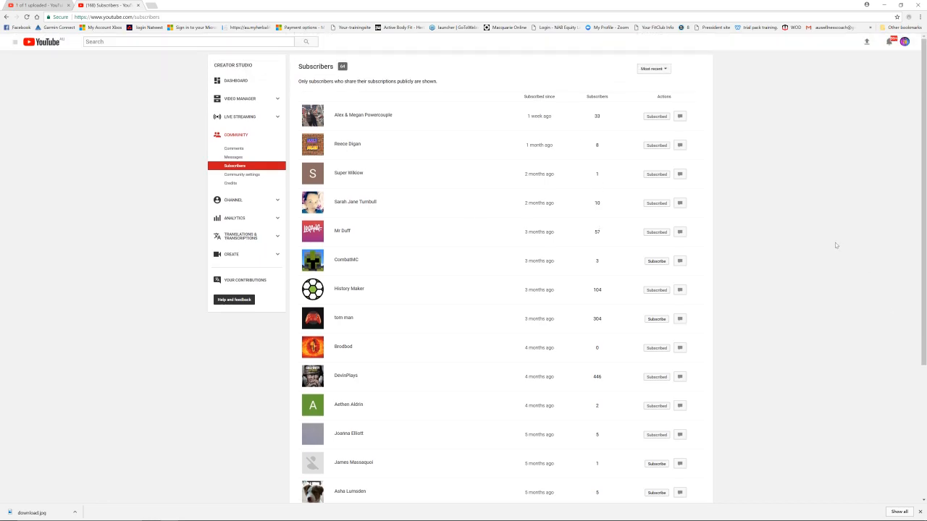
{"action": "mouse_move", "coordinate": [397, 6]}
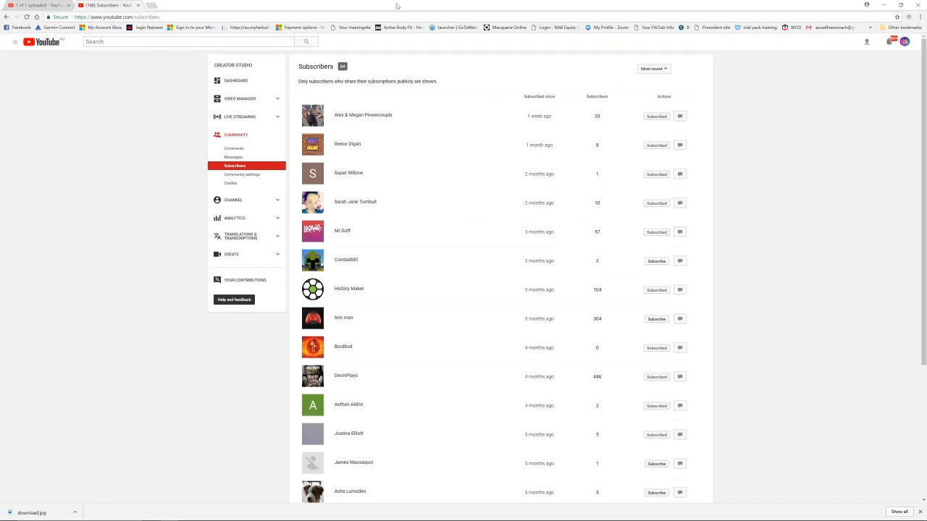